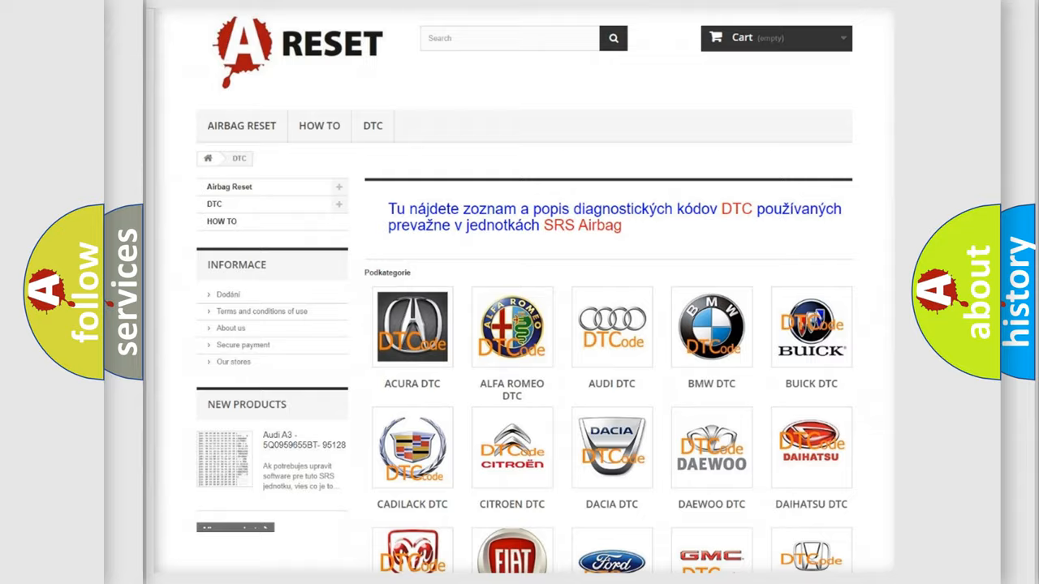
- Open the Pontiac DTC page from the brand grid and review its SRS airbag codes
scroll("down", 3)
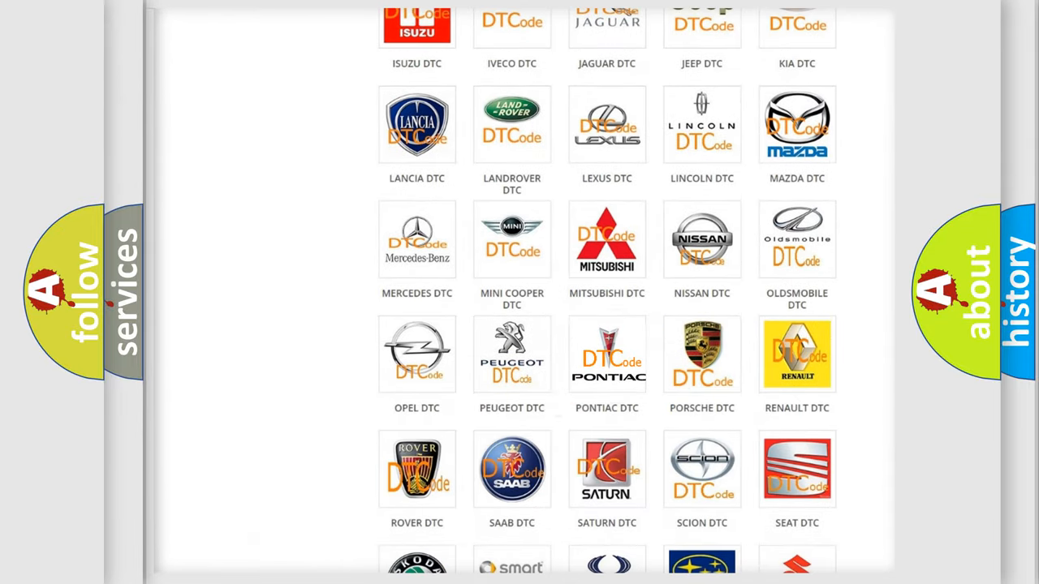
left_click(608, 354)
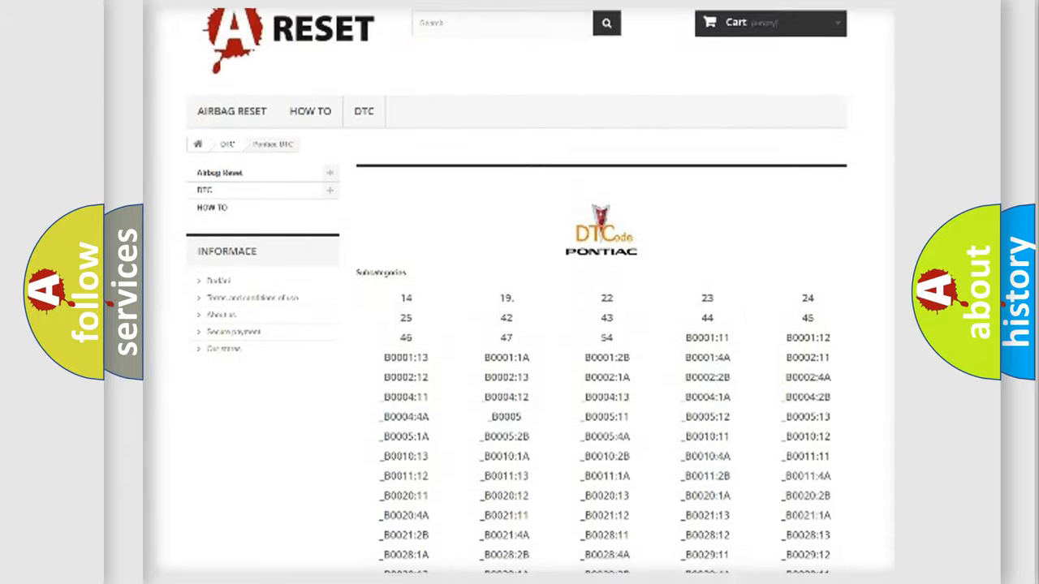
scroll("down", 3)
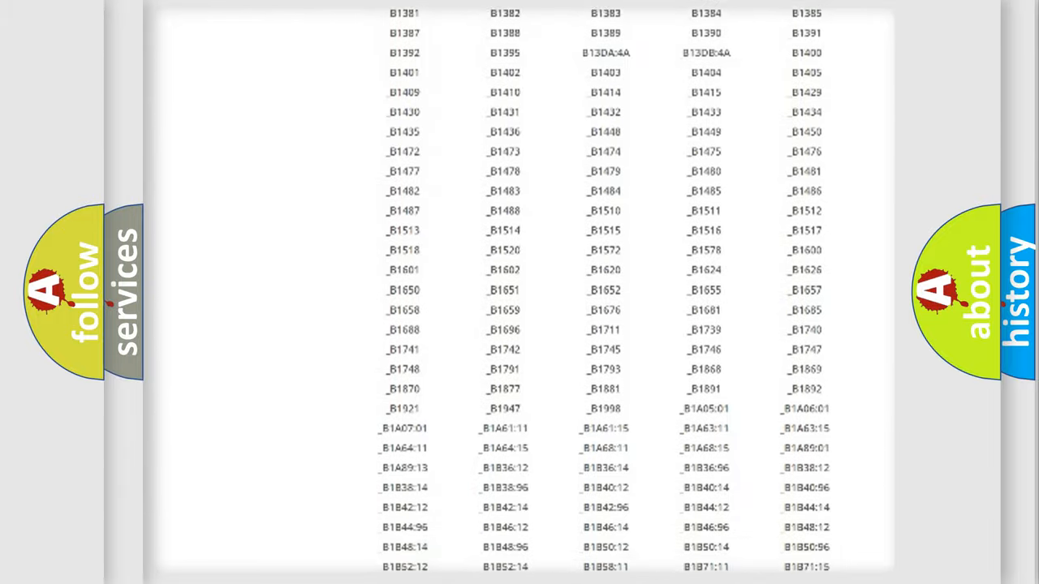